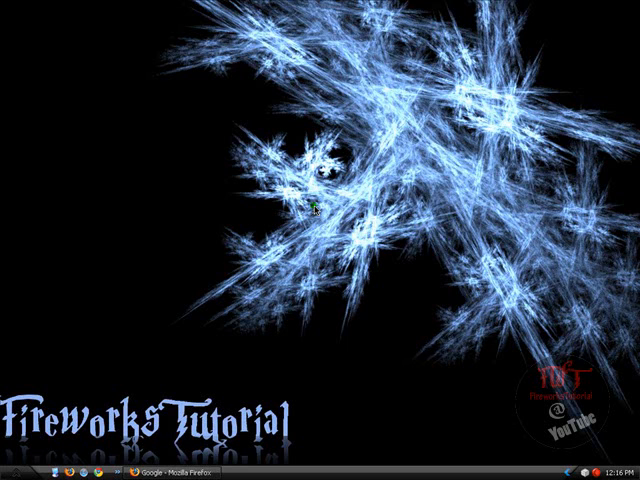
mouse_move(372, 351)
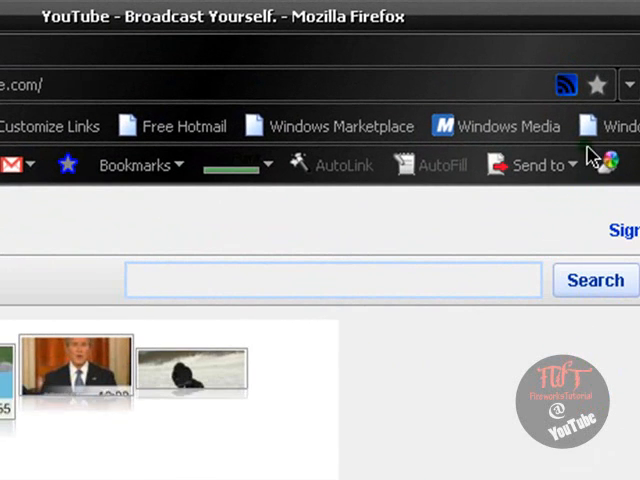
mouse_move(567, 88)
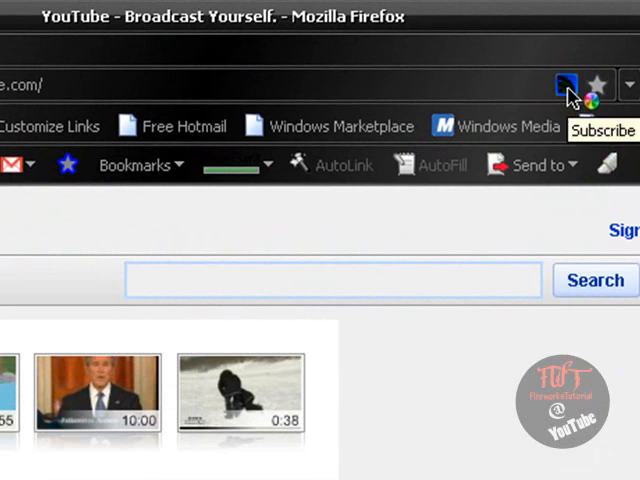
Pick 'YouTube - Top Rated Today' from the page's feed list and preview its feed page
left_click(563, 84)
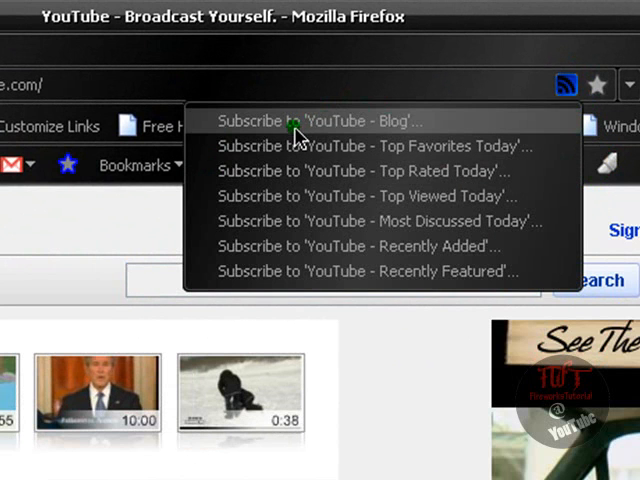
mouse_move(375, 125)
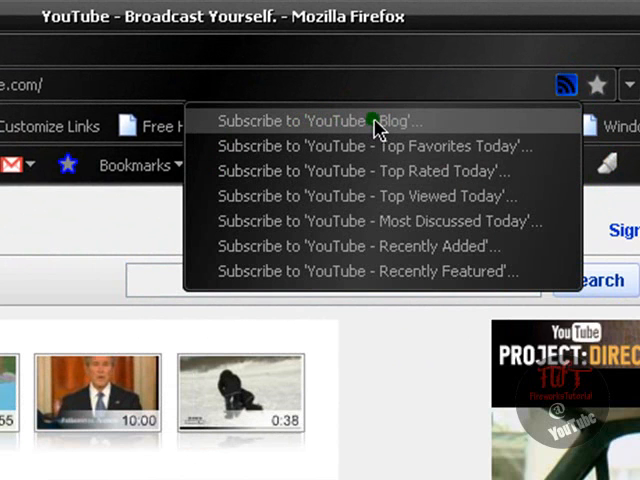
mouse_move(385, 158)
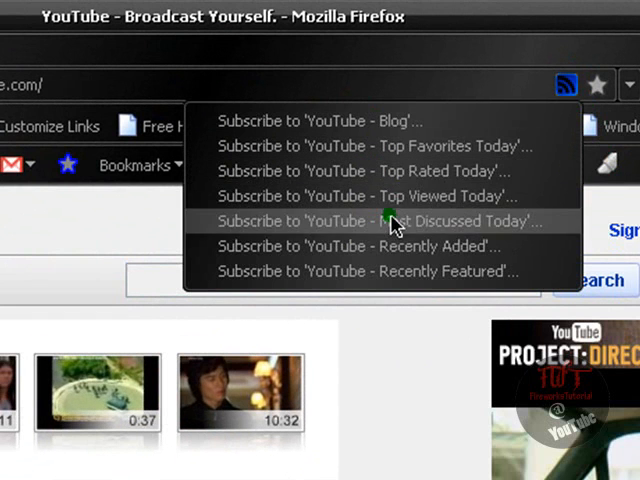
mouse_move(510, 200)
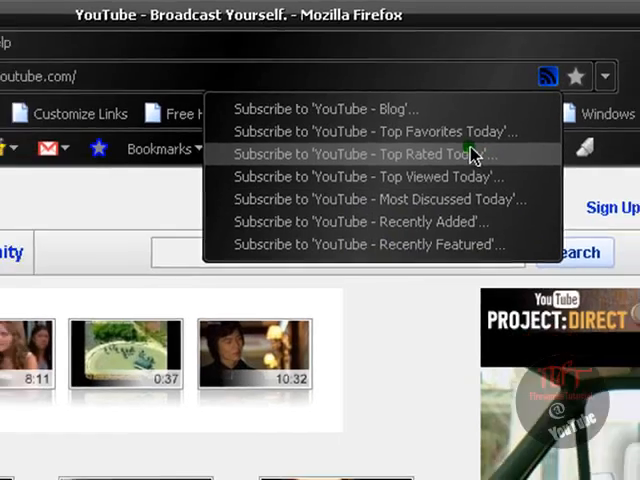
left_click(373, 153)
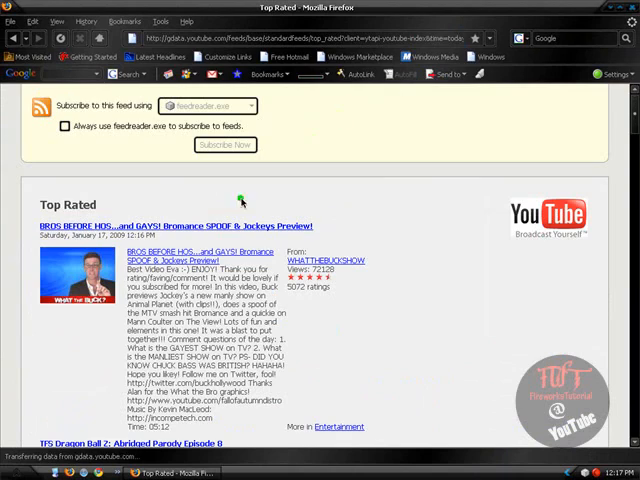
scroll("down", 3)
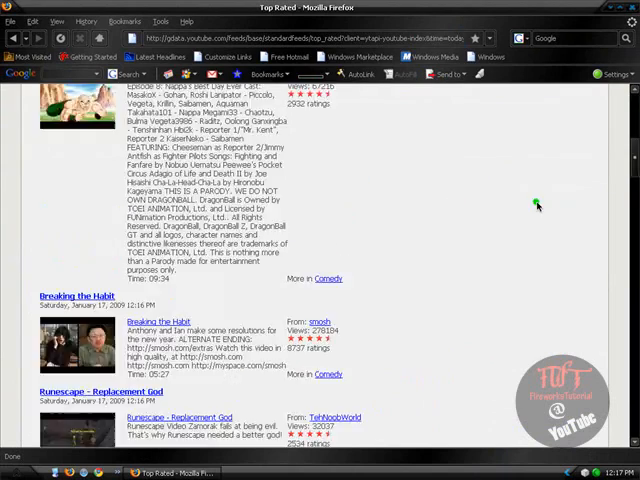
scroll("up", 3)
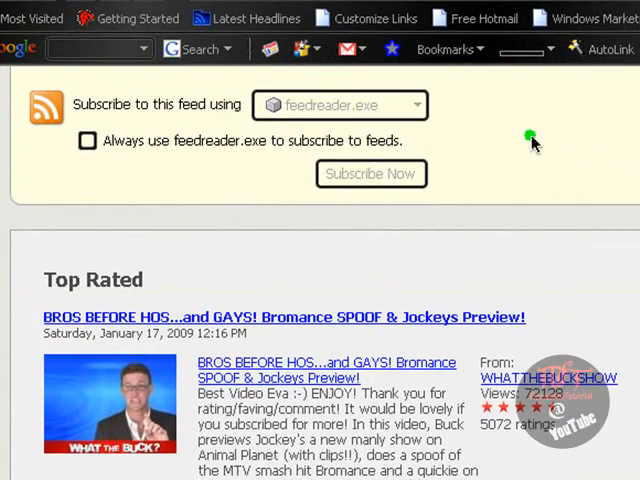
mouse_move(491, 146)
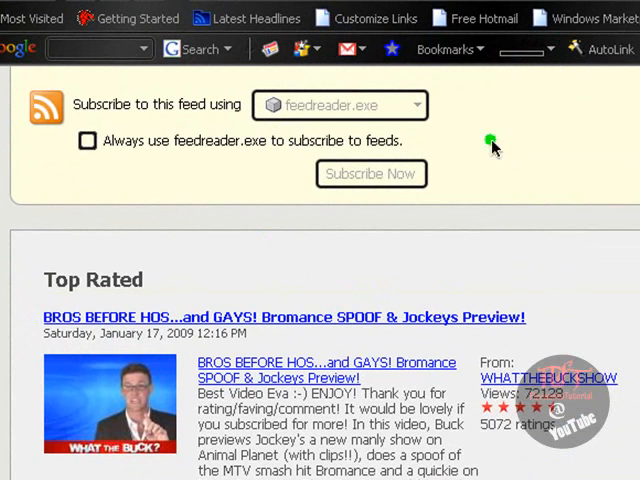
mouse_move(635, 205)
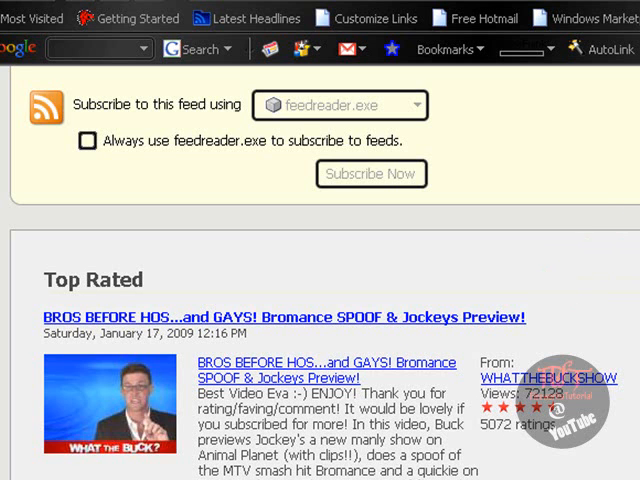
mouse_move(20, 98)
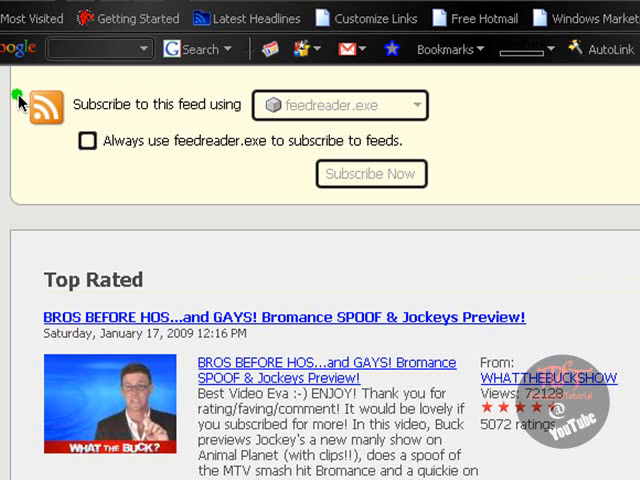
mouse_move(80, 105)
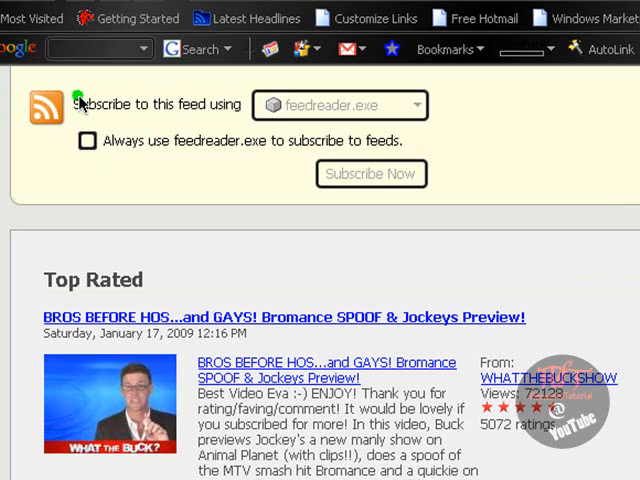
mouse_move(307, 122)
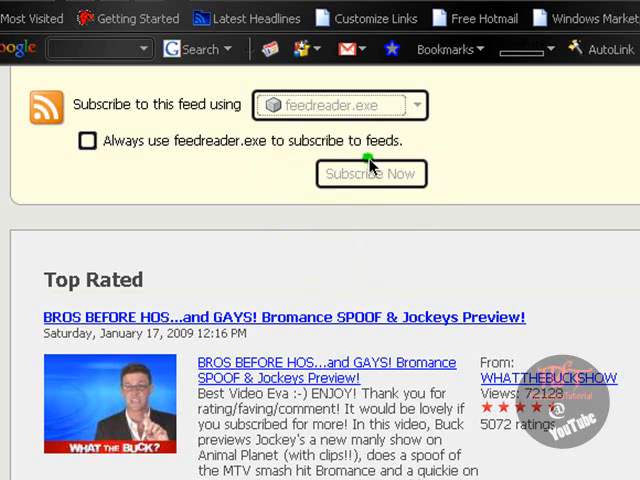
Subscribe Feedreader to the Top Rated feed and open the Arby 'n' the Chief entry
left_click(371, 173)
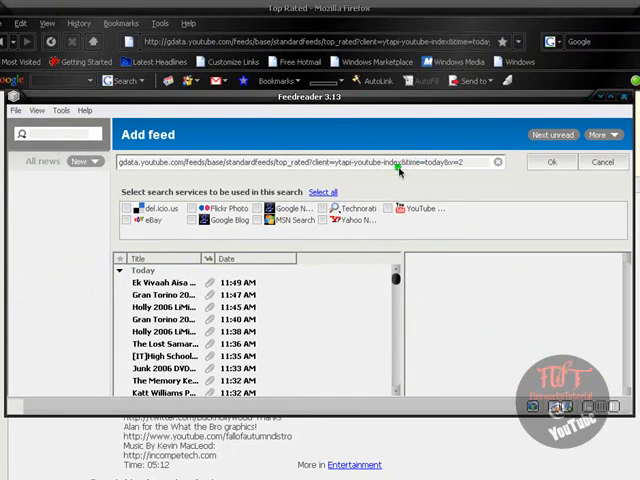
triple_click(290, 162)
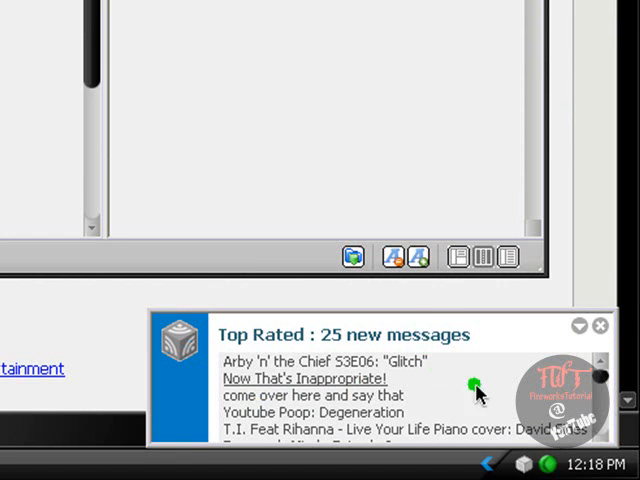
mouse_move(420, 335)
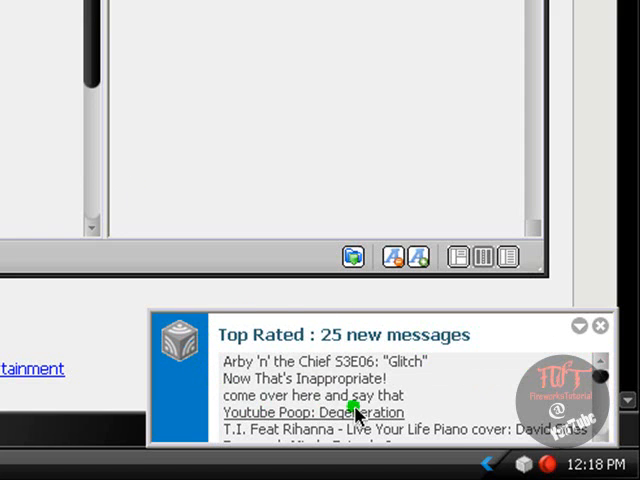
mouse_move(350, 298)
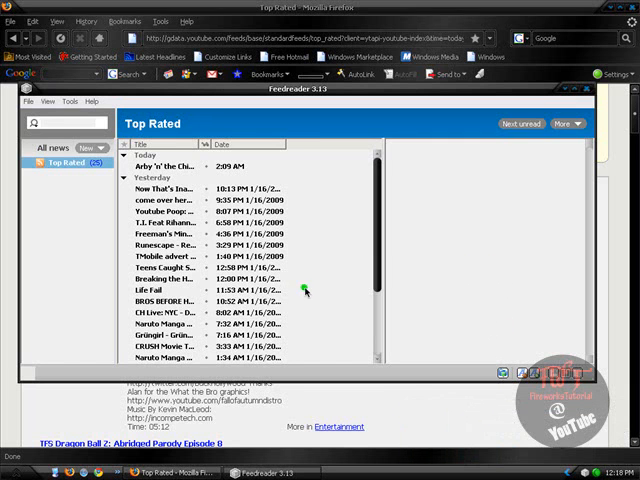
mouse_move(245, 185)
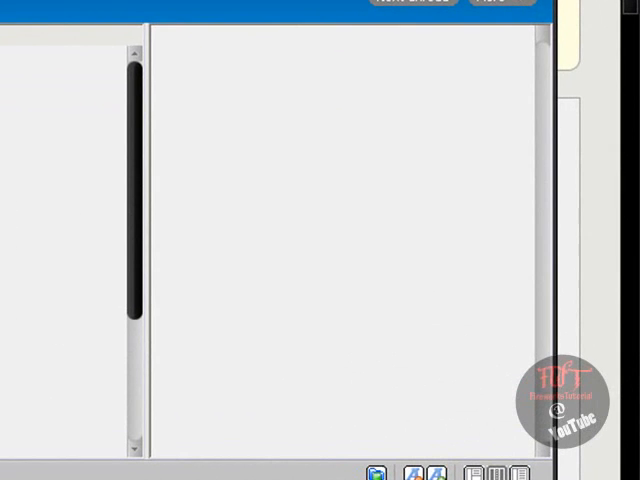
left_click(251, 35)
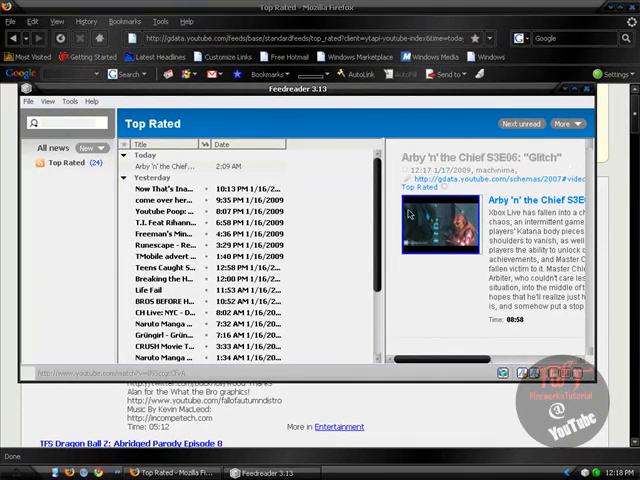
mouse_move(95, 207)
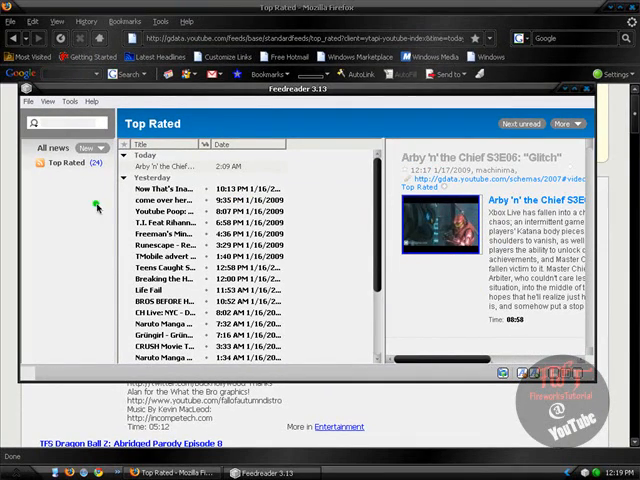
mouse_move(17, 197)
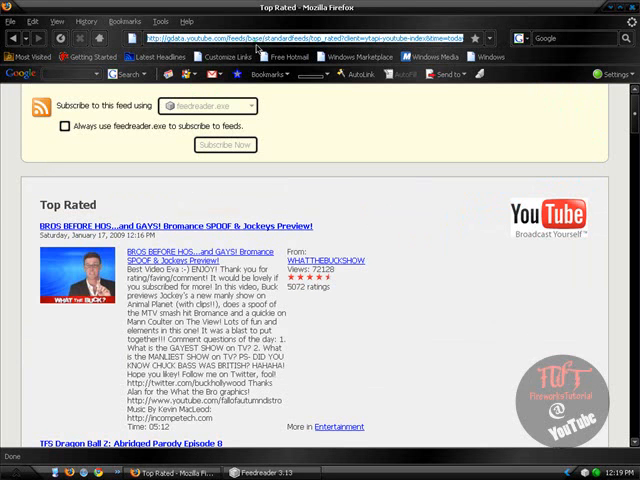
Go to Google and enter the query 'rss feeds for m'
left_click(300, 38)
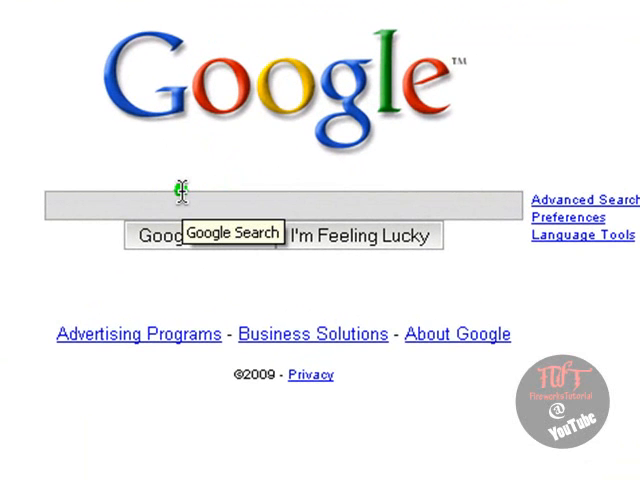
type("r")
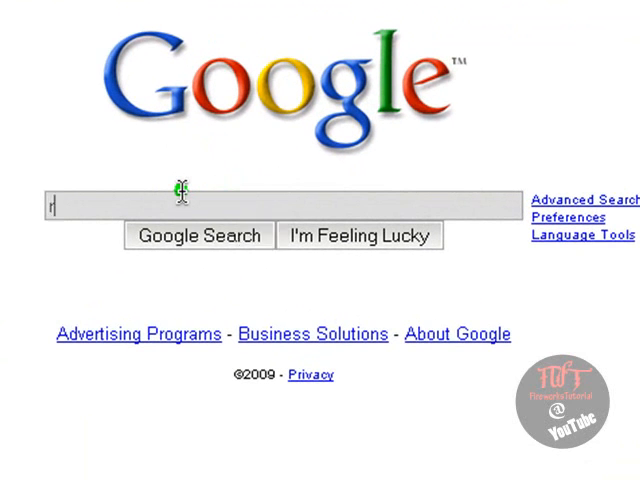
type("ss feeds for")
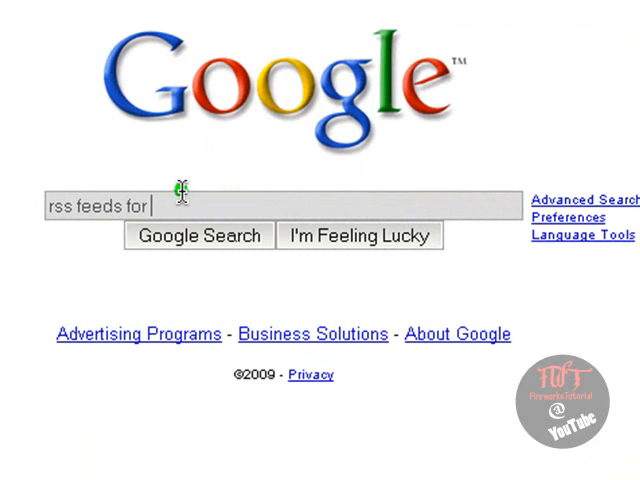
type("m")
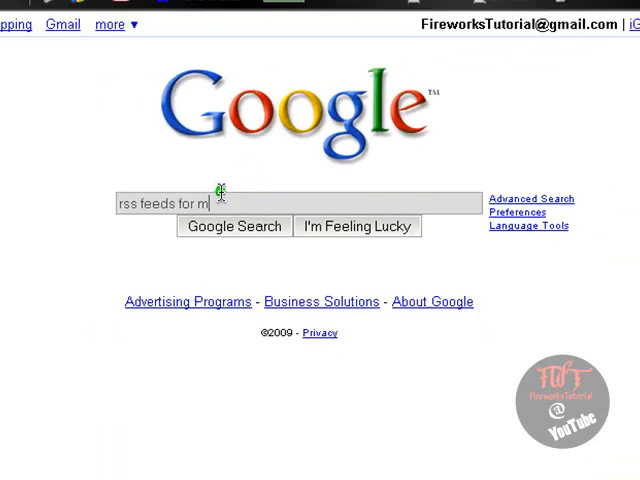
Search for RSS feeds and browse the Yahoo! Movies RSS feeds list
left_click(233, 225)
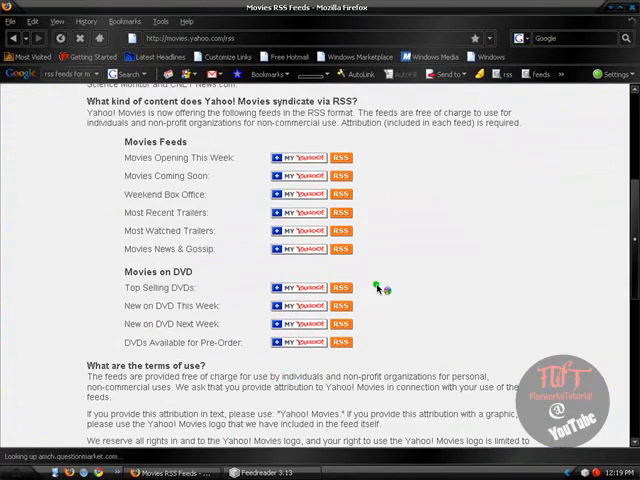
scroll("up", 3)
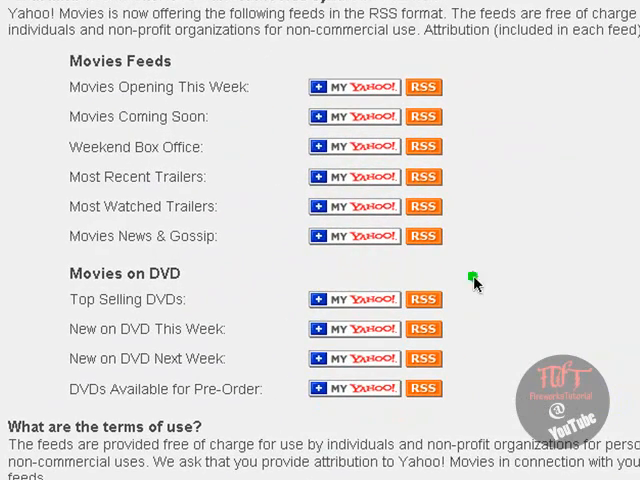
scroll("down", 3)
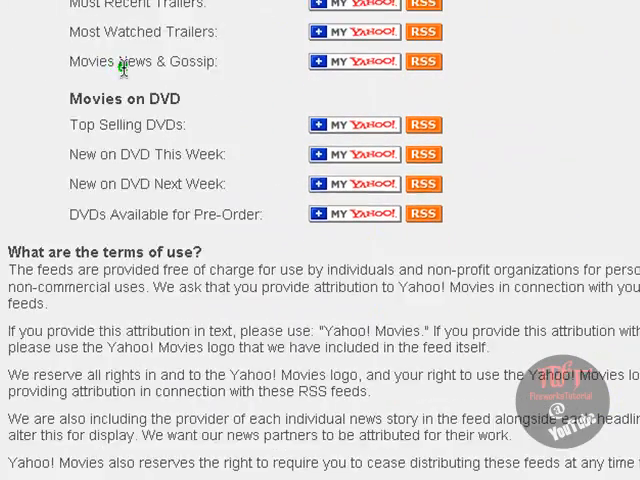
scroll("up", 3)
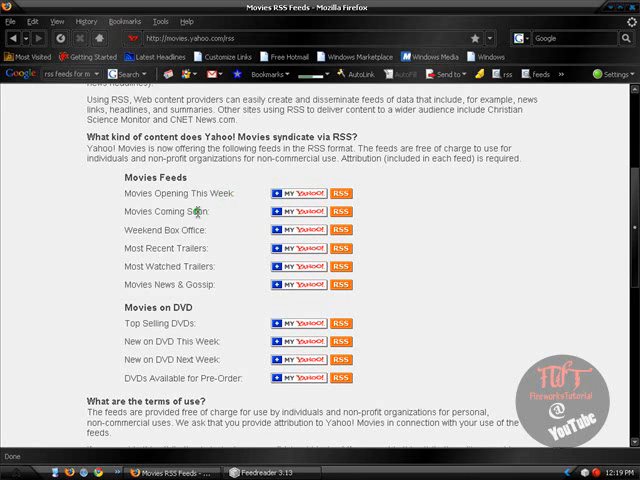
mouse_move(221, 240)
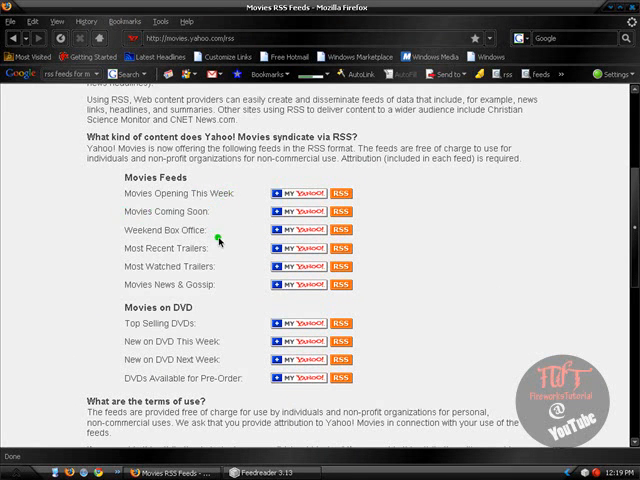
mouse_move(235, 258)
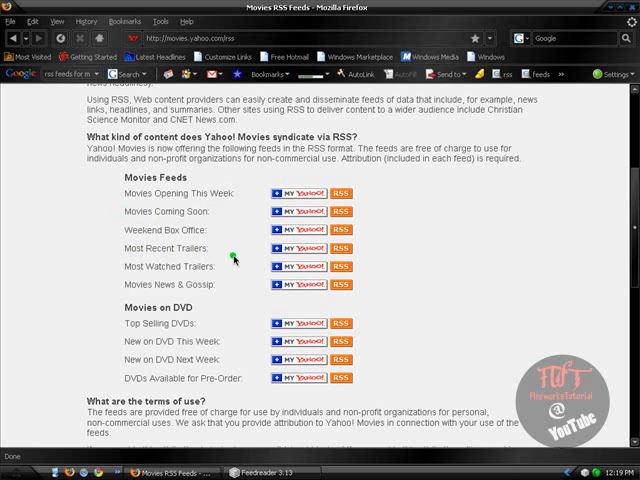
mouse_move(332, 262)
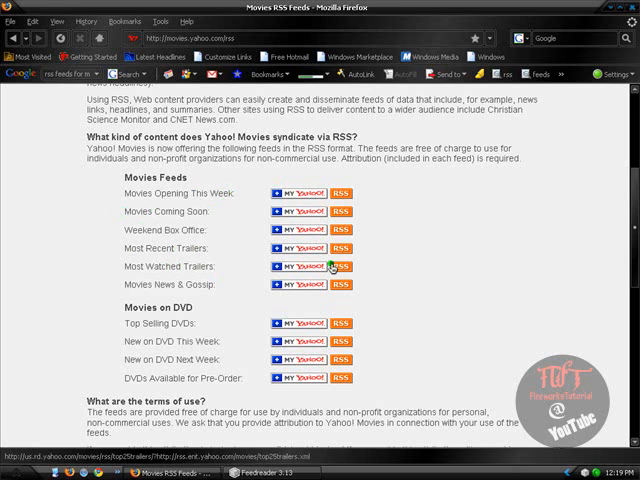
Add the Most Watched Trailers feed in Feedreader, then select the Top Rated feed
left_click(345, 267)
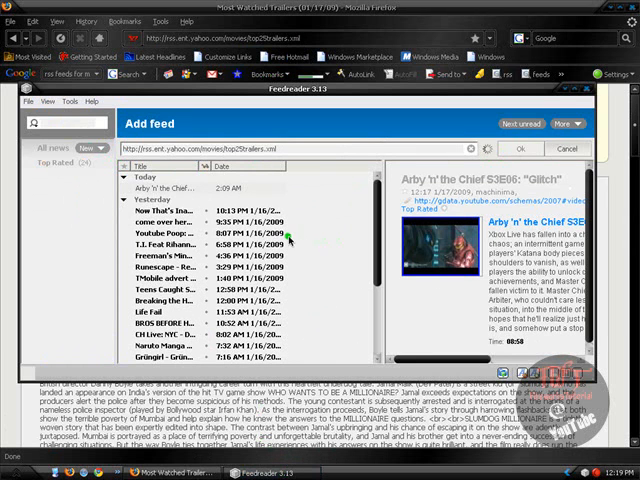
left_click(520, 148)
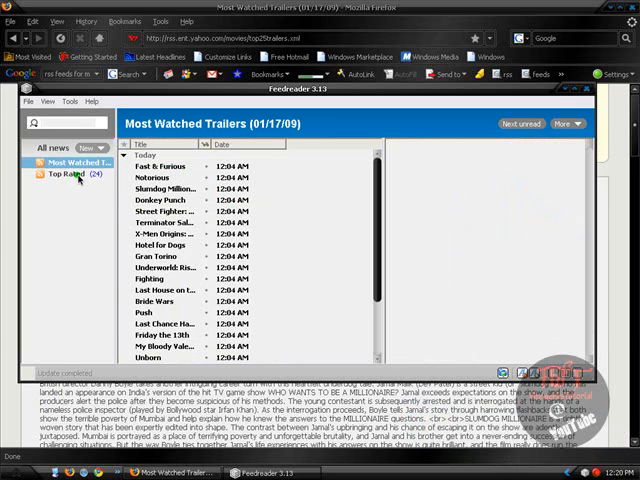
left_click(62, 176)
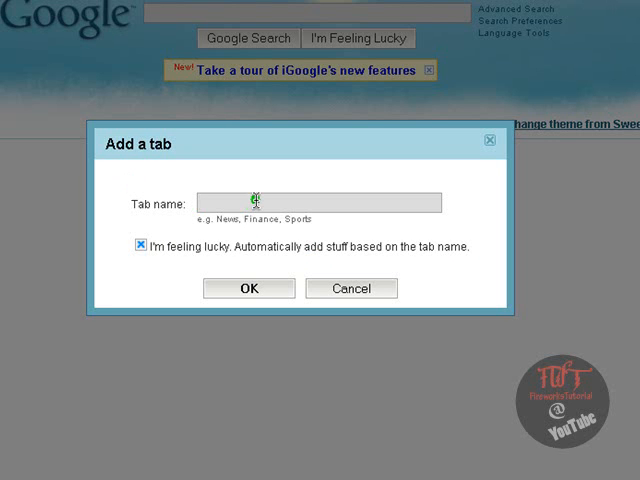
Create an iGoogle tab named 'Movies' and add the trailers feed as a gadget
type("Movies")
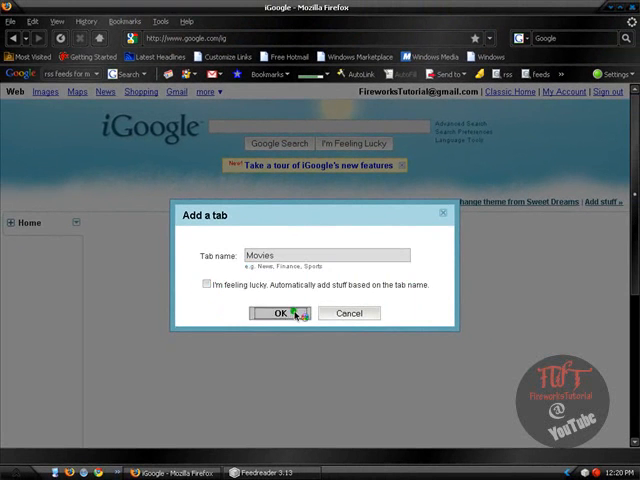
left_click(275, 313)
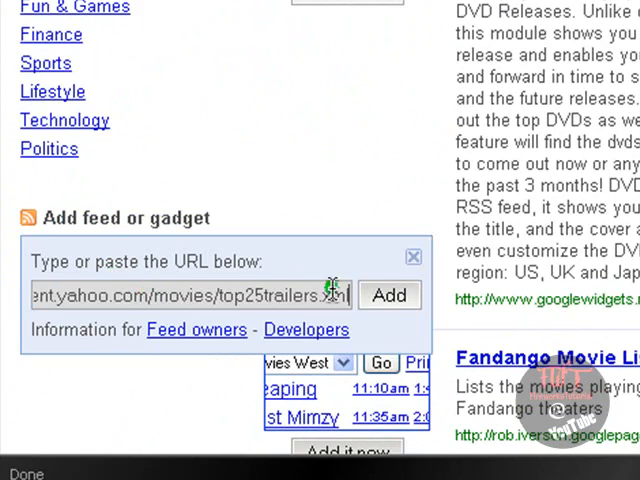
left_click(389, 295)
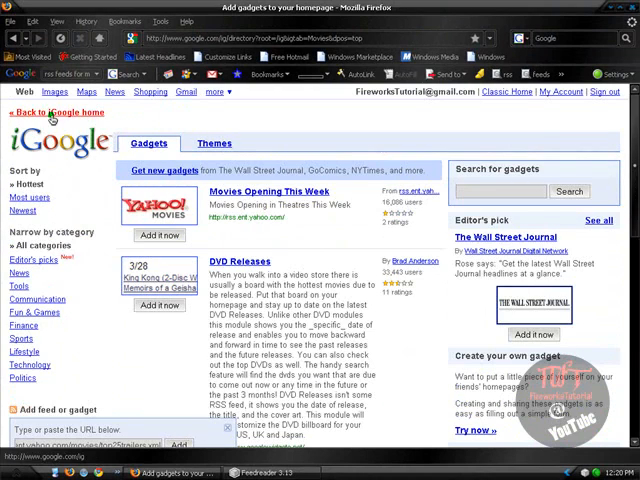
Return to iGoogle home and set the trailers gadget to show 9 items
left_click(53, 112)
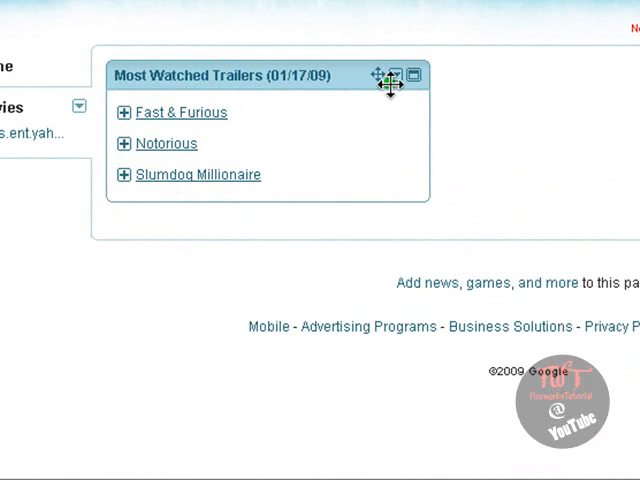
mouse_move(265, 88)
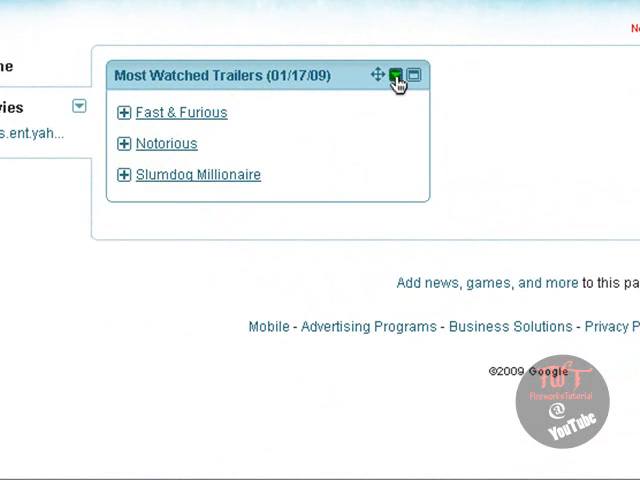
left_click(396, 75)
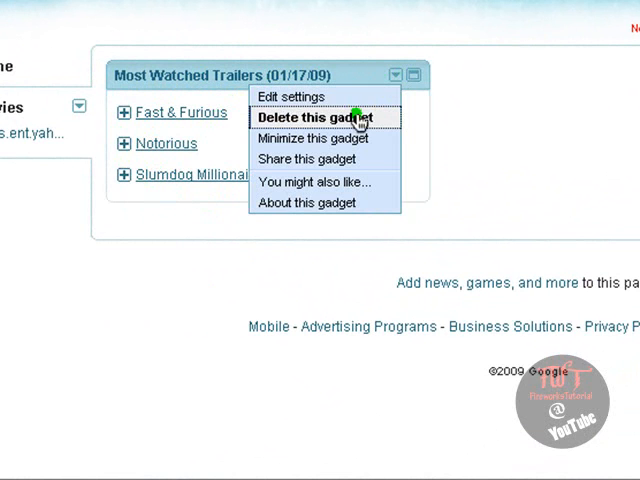
left_click(291, 96)
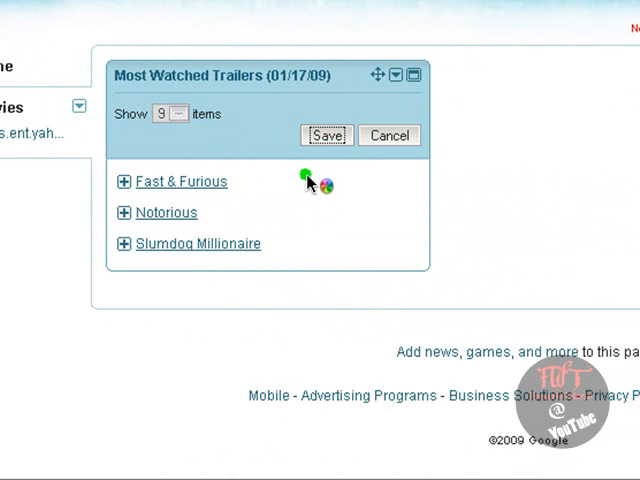
left_click(327, 135)
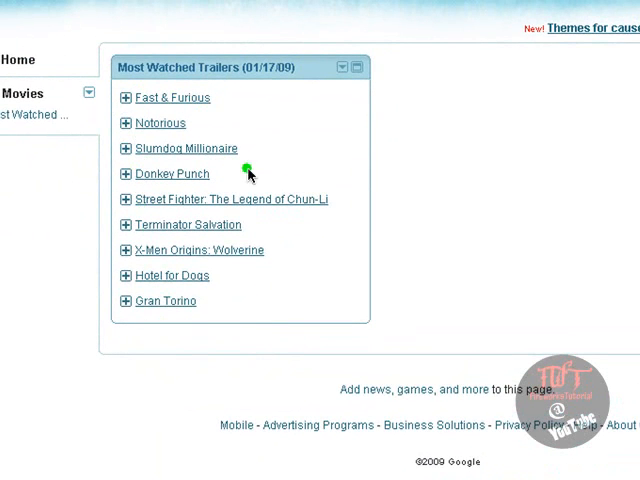
mouse_move(150, 80)
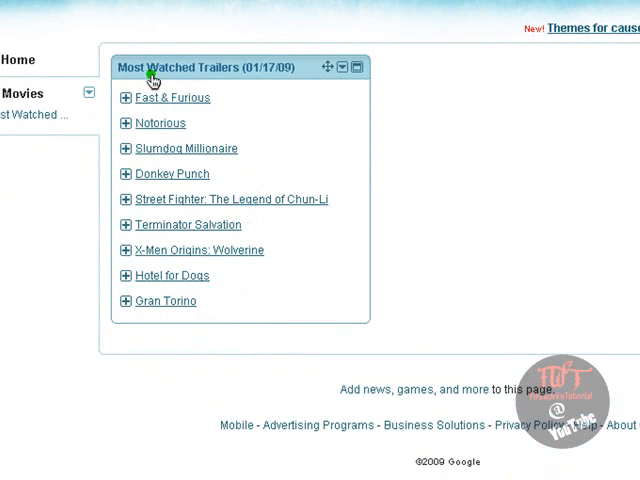
mouse_move(315, 100)
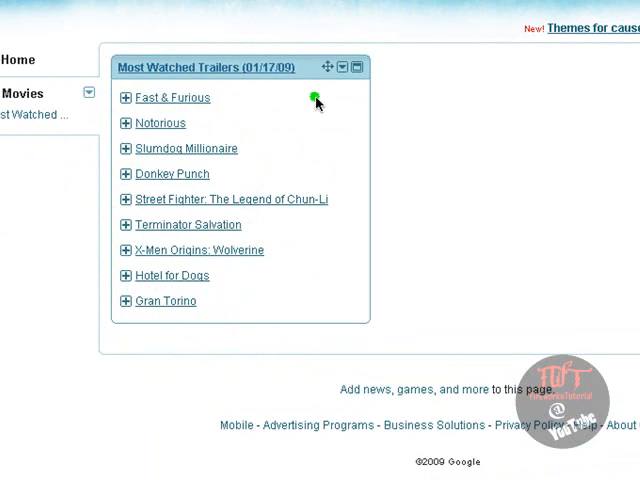
Expand and then collapse the Fast & Furious trailer summary
left_click(125, 97)
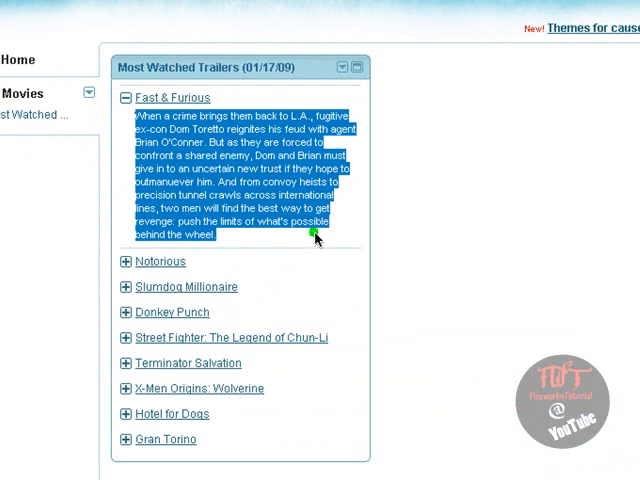
left_click(127, 101)
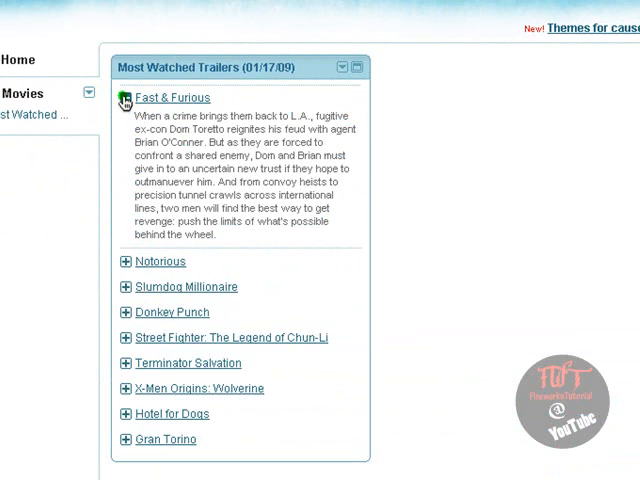
left_click(125, 97)
type("fireworkstutoria")
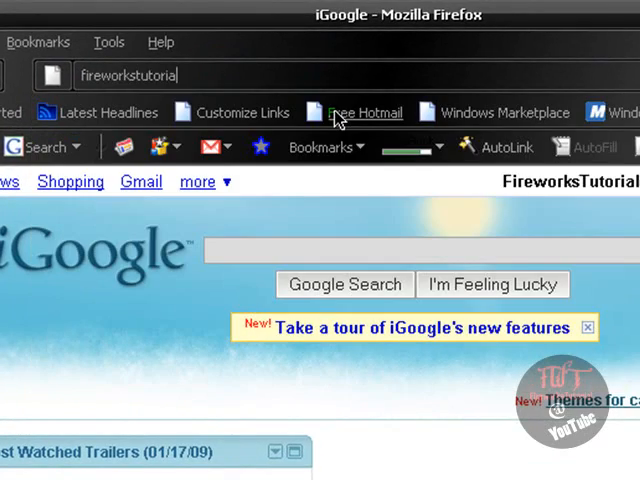
Load fireworkstutorial.tk's RSS Feeds page and type 'video' into the custom feed search box
key("Return")
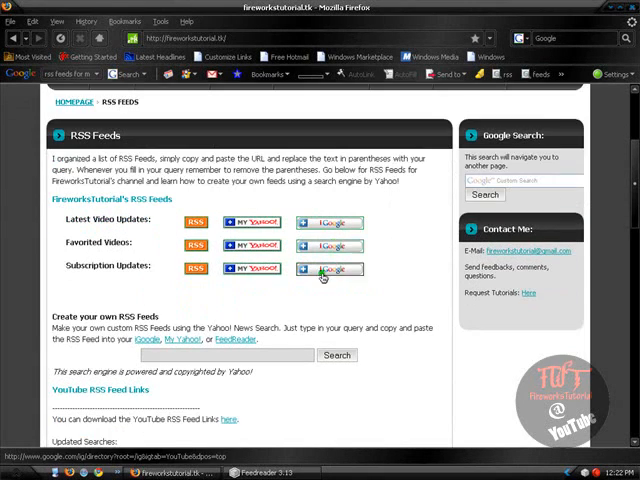
scroll("down", 3)
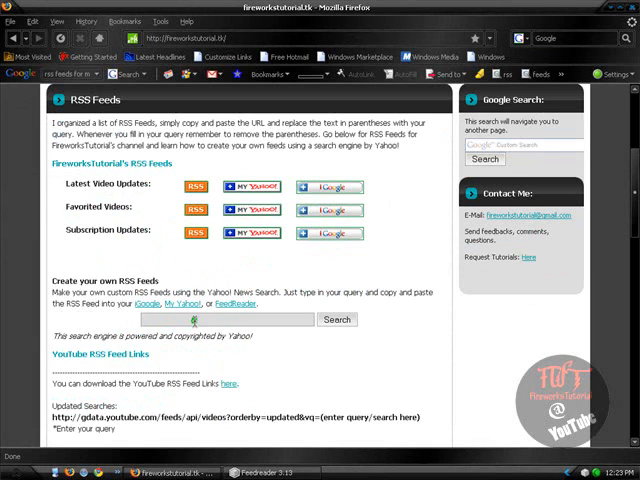
scroll("down", 3)
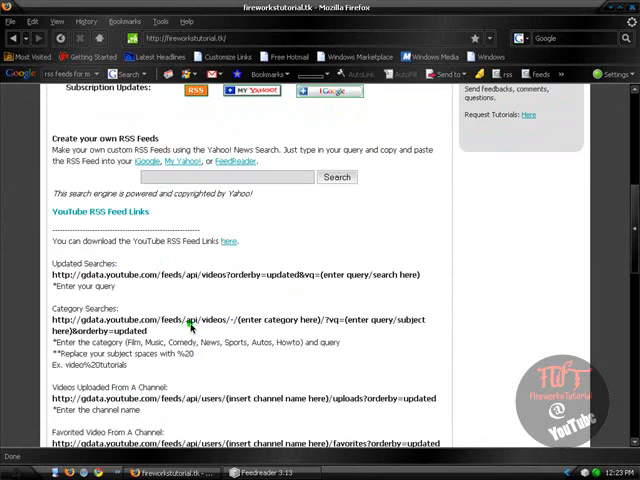
scroll("up", 3)
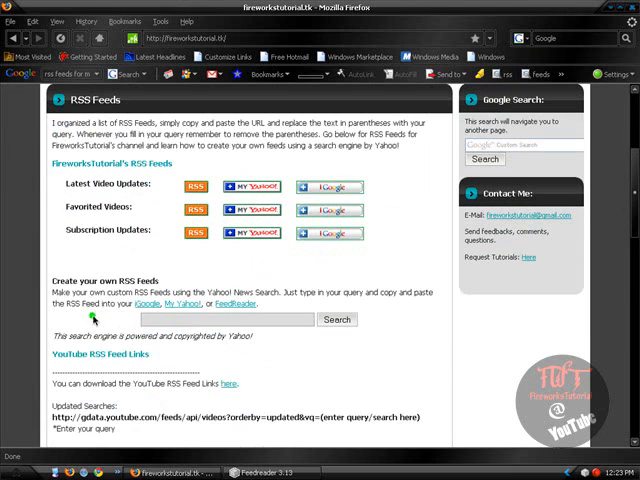
mouse_move(258, 337)
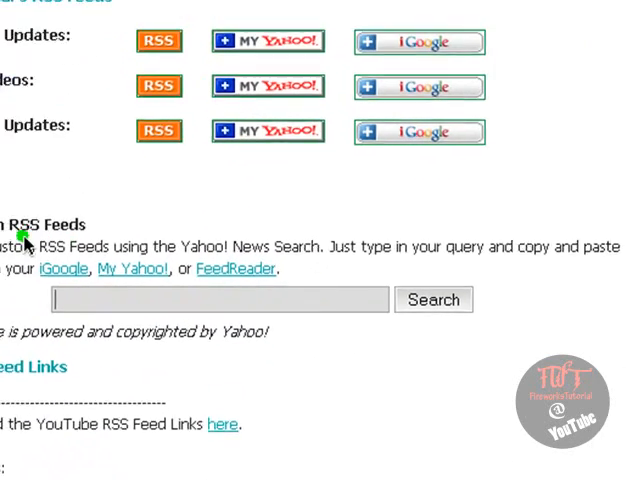
scroll("down", 3)
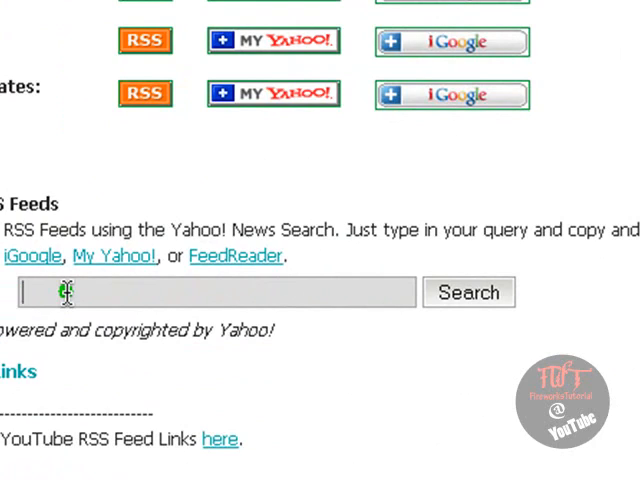
type("video tutorials")
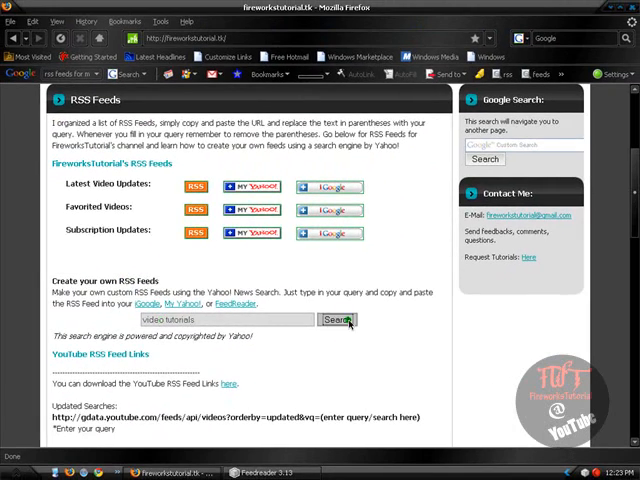
Search Yahoo! News for video tutorials, subscribe to the results feed, then go back
left_click(338, 320)
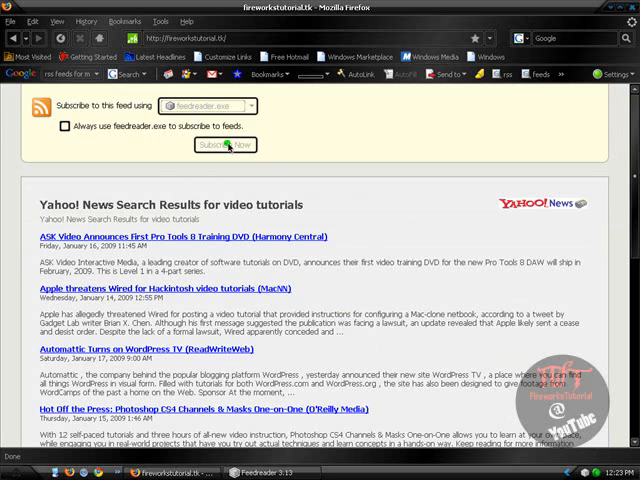
left_click(262, 106)
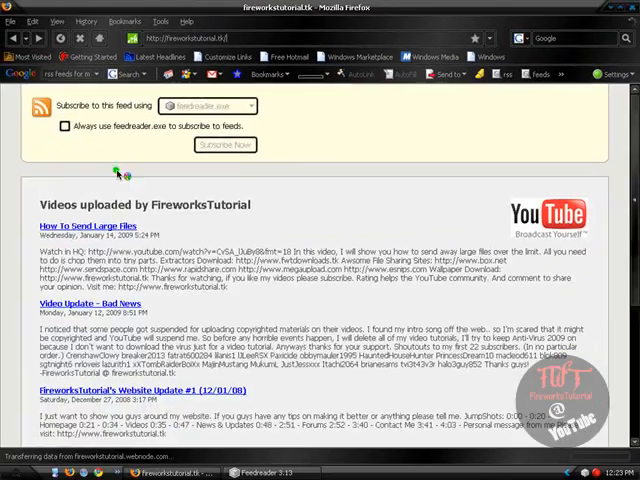
right_click(145, 345)
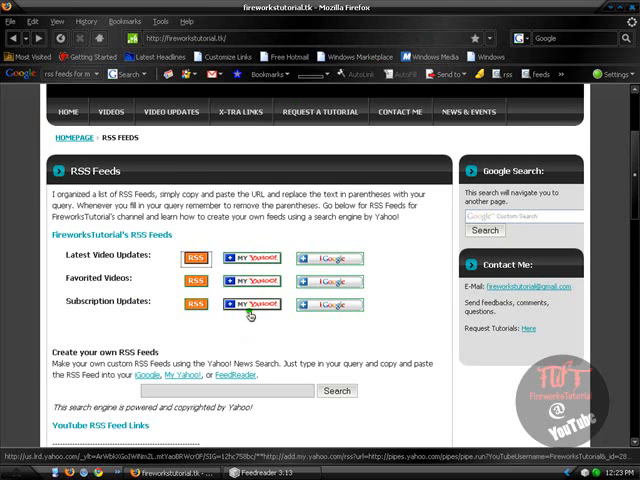
Scroll to YouTube RSS Feed Links and read the Category Searches address and notes
scroll("down", 3)
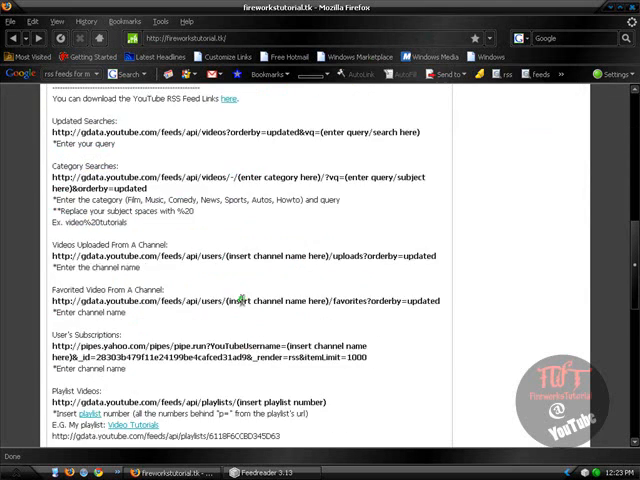
scroll("up", 3)
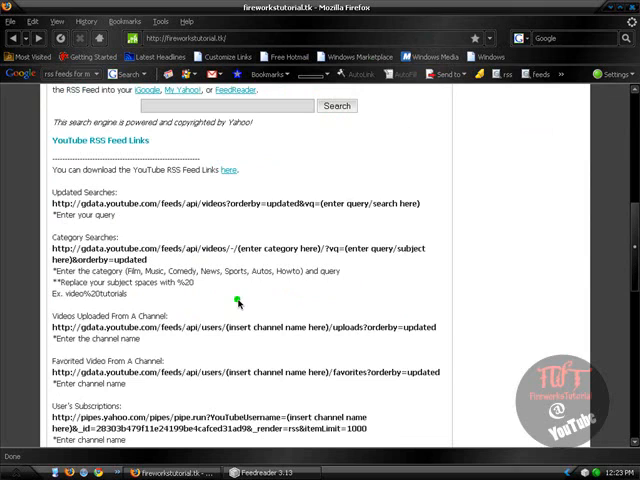
mouse_move(114, 224)
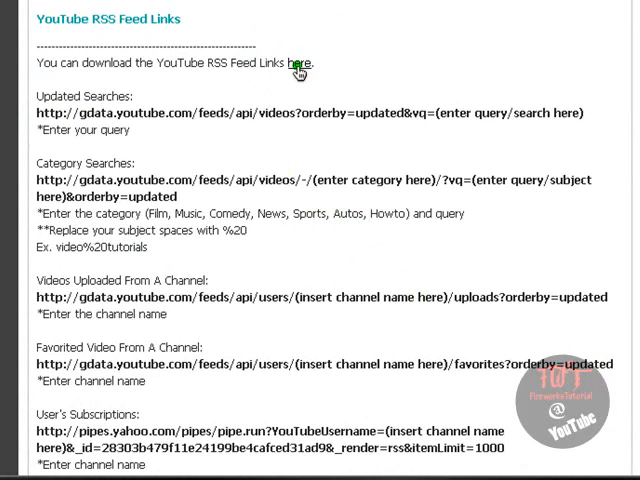
mouse_move(295, 183)
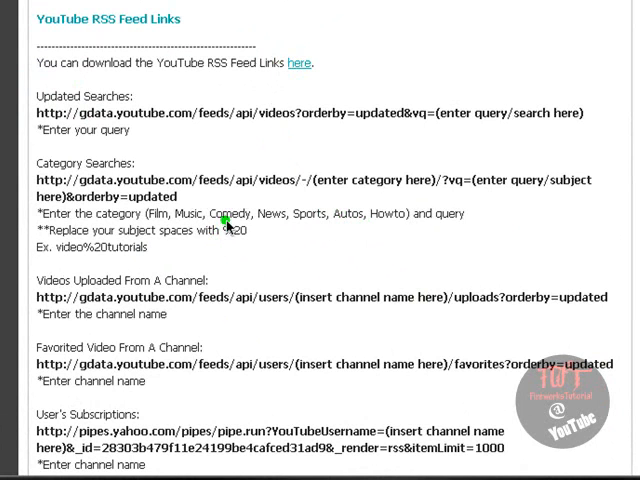
double_click(300, 180)
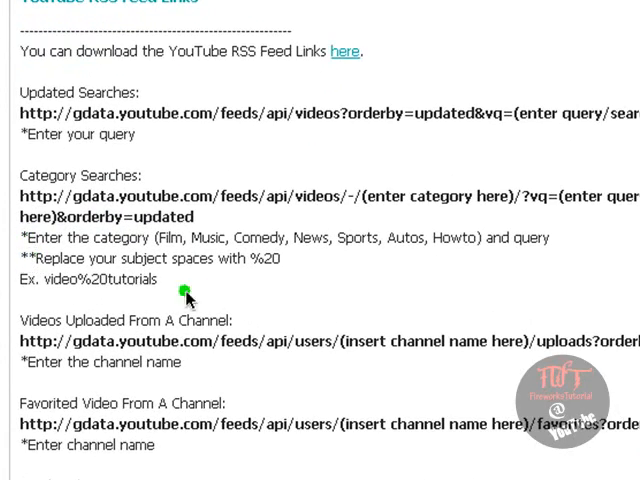
mouse_move(33, 238)
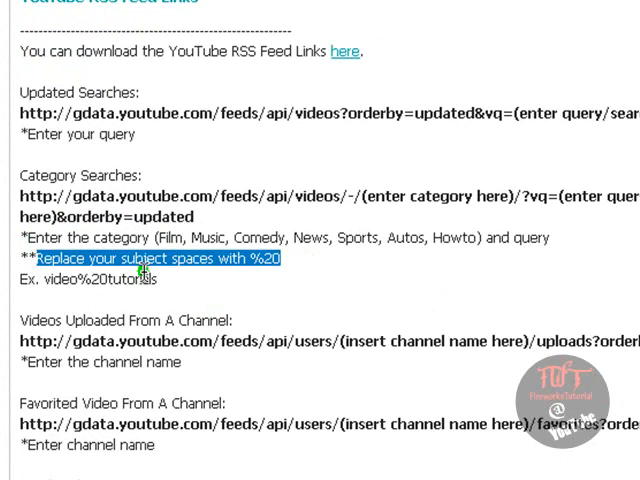
left_click(300, 262)
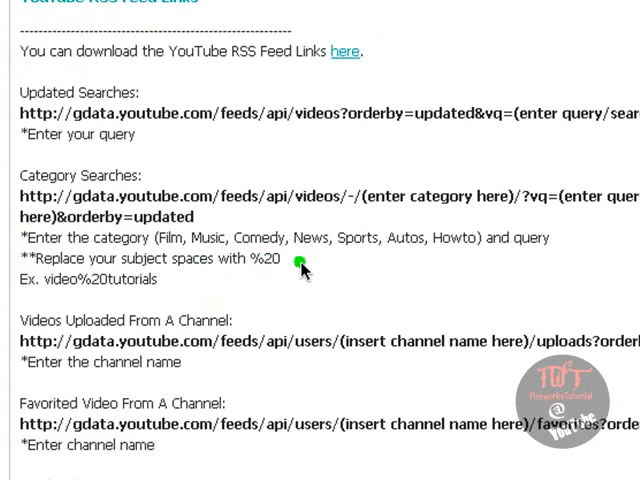
mouse_move(276, 163)
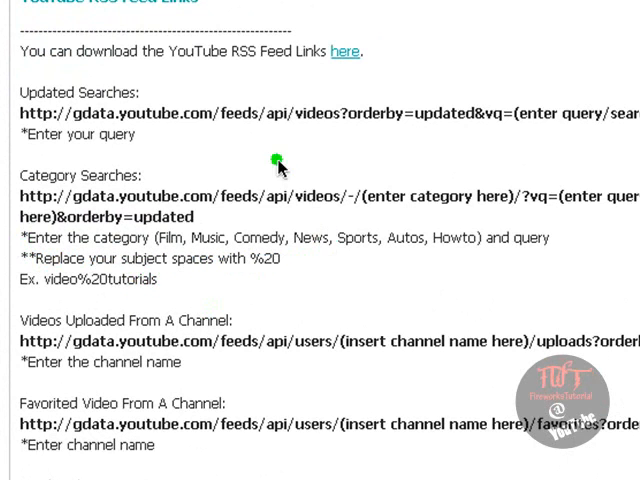
mouse_move(320, 18)
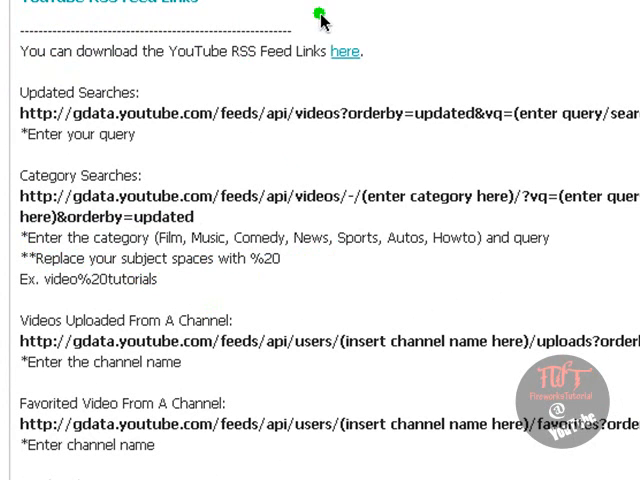
mouse_move(320, 15)
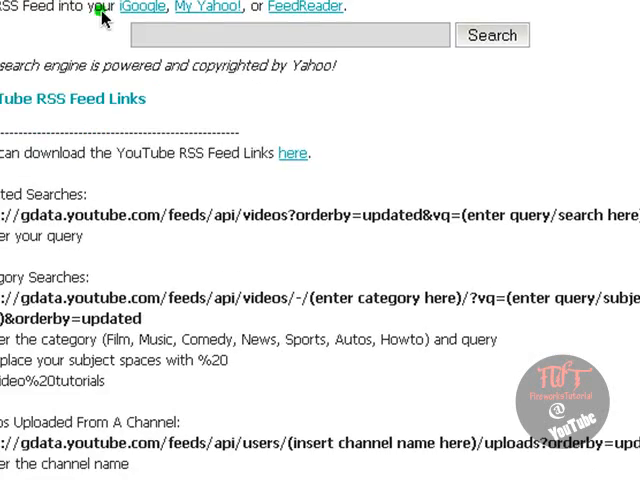
scroll("down", 3)
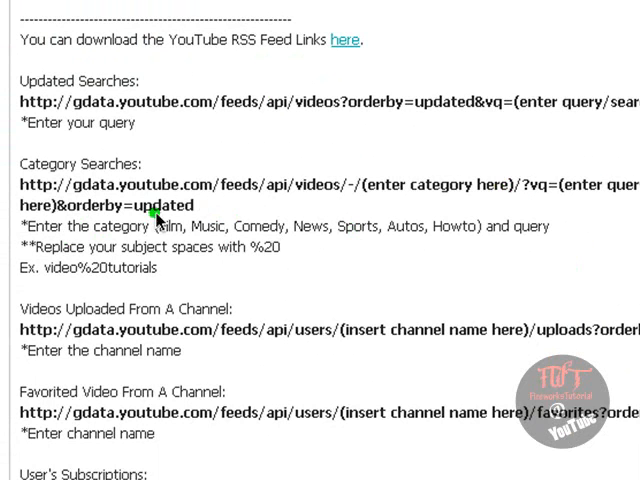
mouse_move(458, 215)
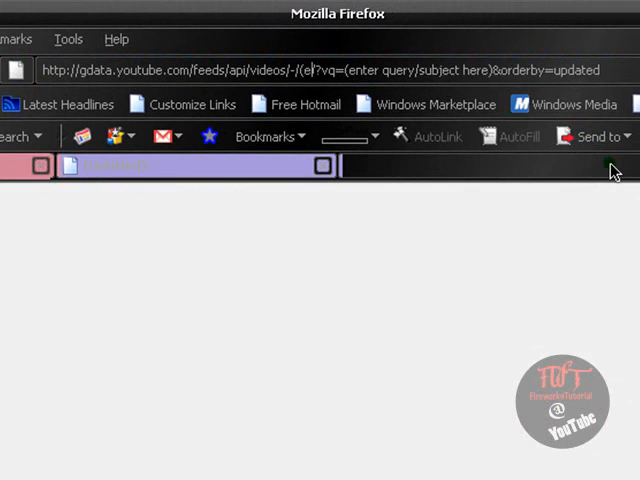
Fill the feed URL with category 'howto' and query 'video%20tutorials'
type("howto")
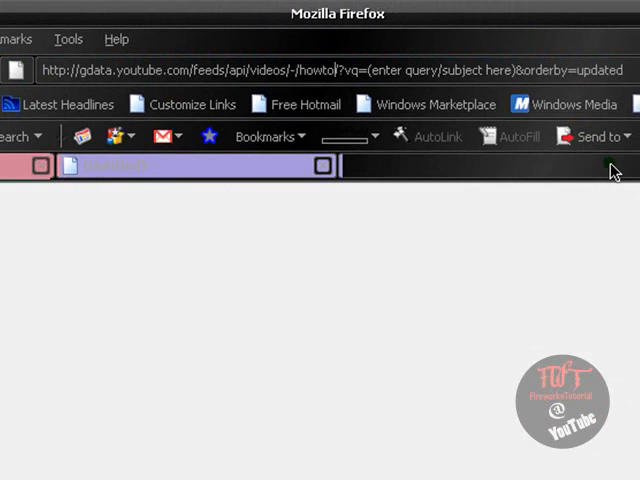
mouse_move(514, 70)
type("/")
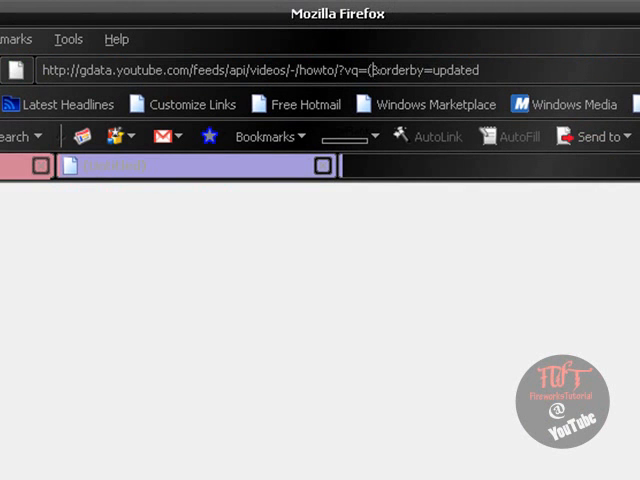
type("vide")
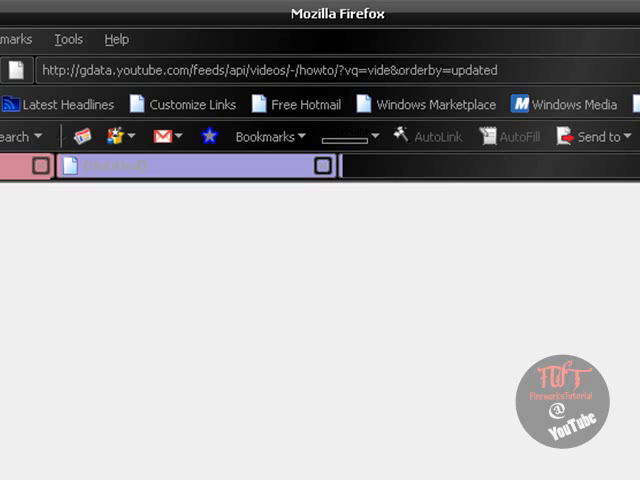
type("%20")
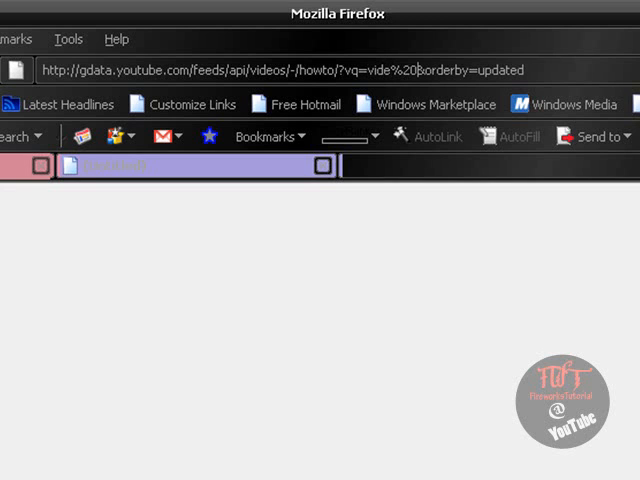
type("tutorials")
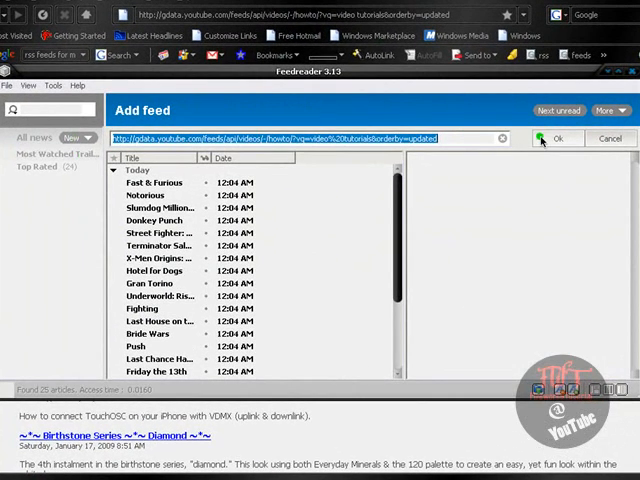
Confirm the Add feed dialog to subscribe to 'YouTube Videos matching query: video tutorials'
left_click(558, 138)
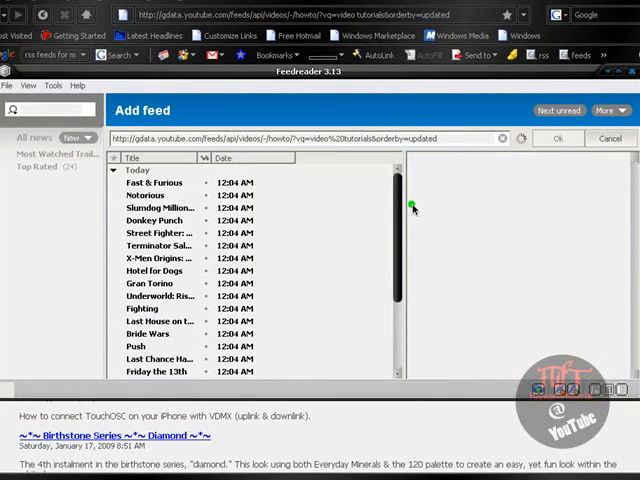
mouse_move(97, 188)
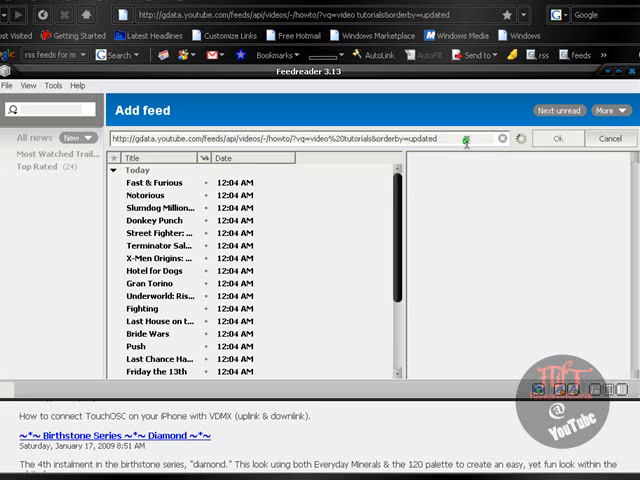
left_click(558, 138)
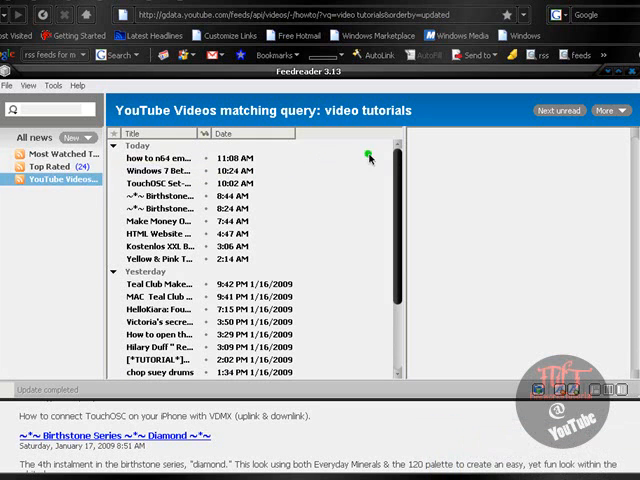
mouse_move(265, 180)
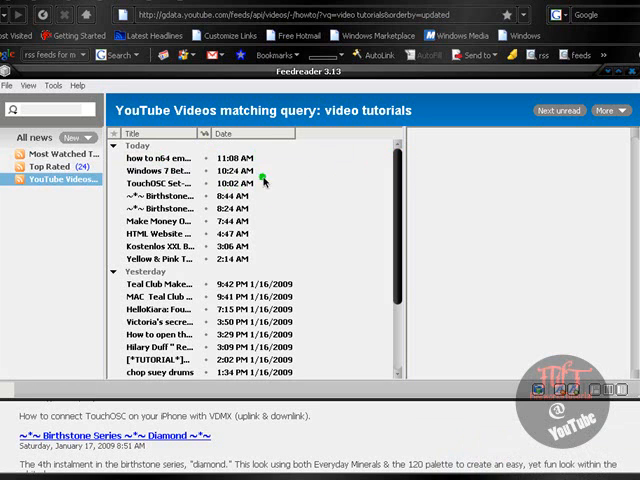
mouse_move(397, 168)
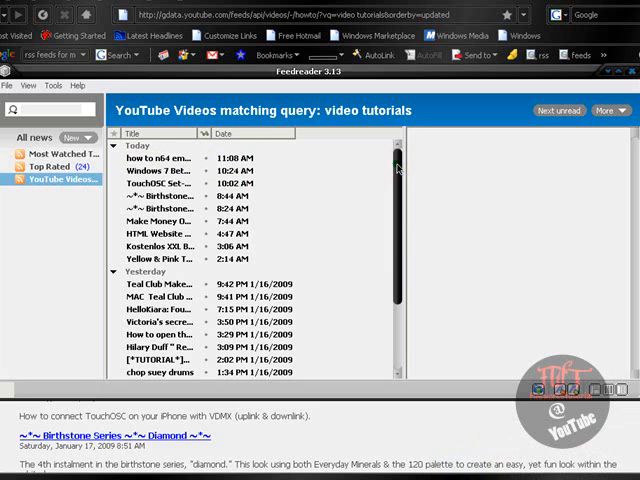
mouse_move(160, 158)
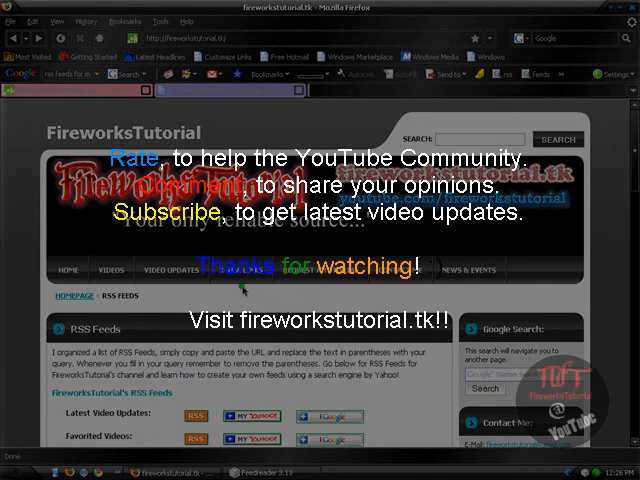
mouse_move(307, 296)
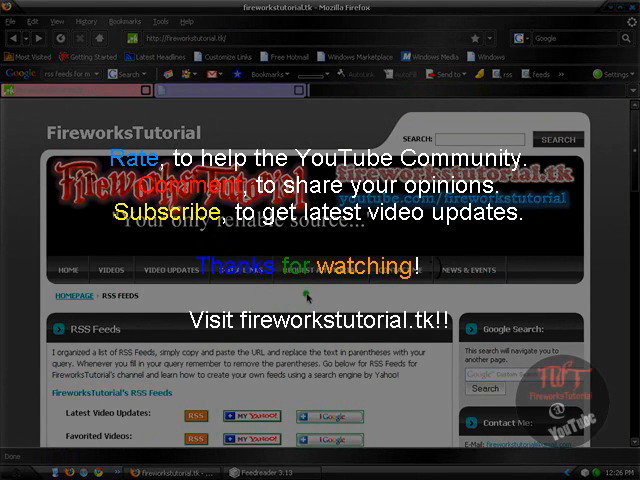
mouse_move(313, 293)
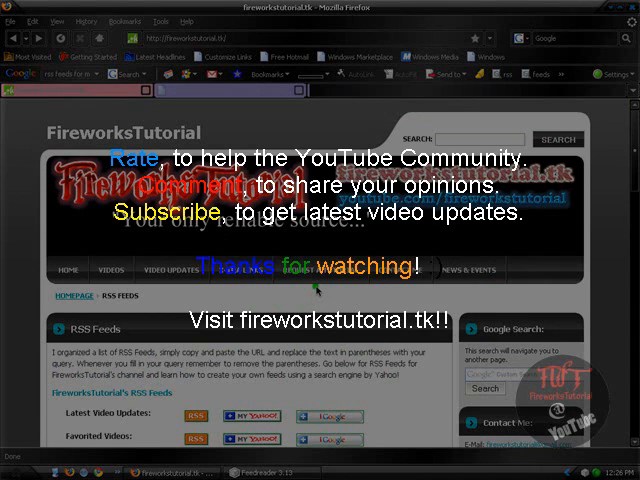
mouse_move(420, 307)
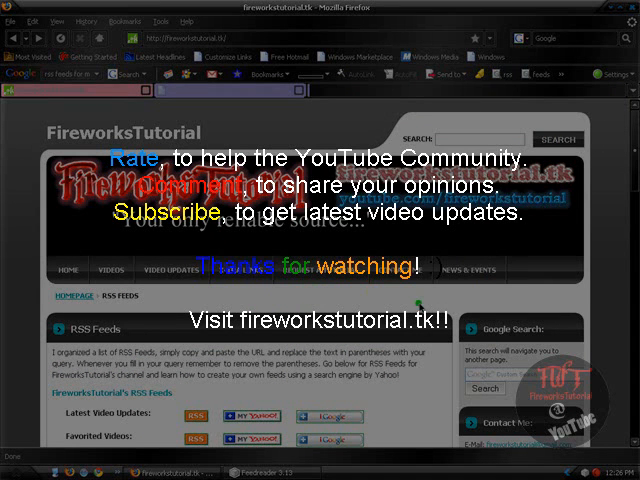
mouse_move(420, 305)
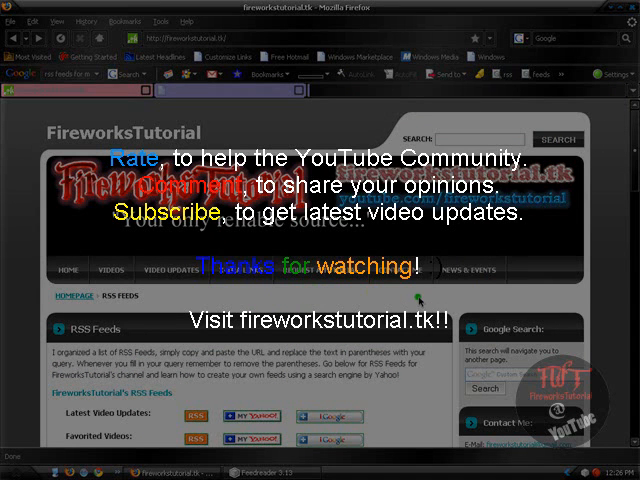